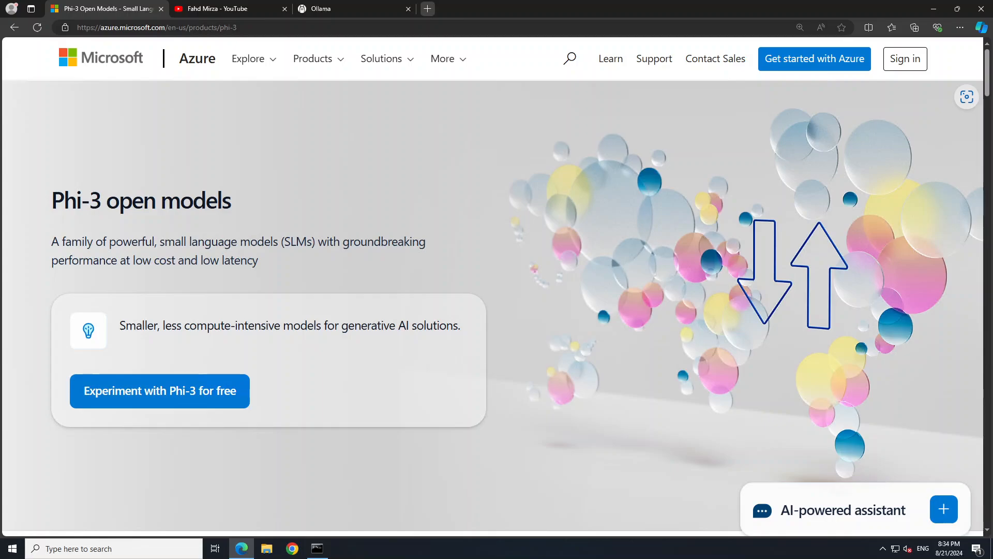
- Switch to the YouTube channel search listing phi-3.5 tutorial videos
{"action": "left_click", "coordinate": [219, 9]}
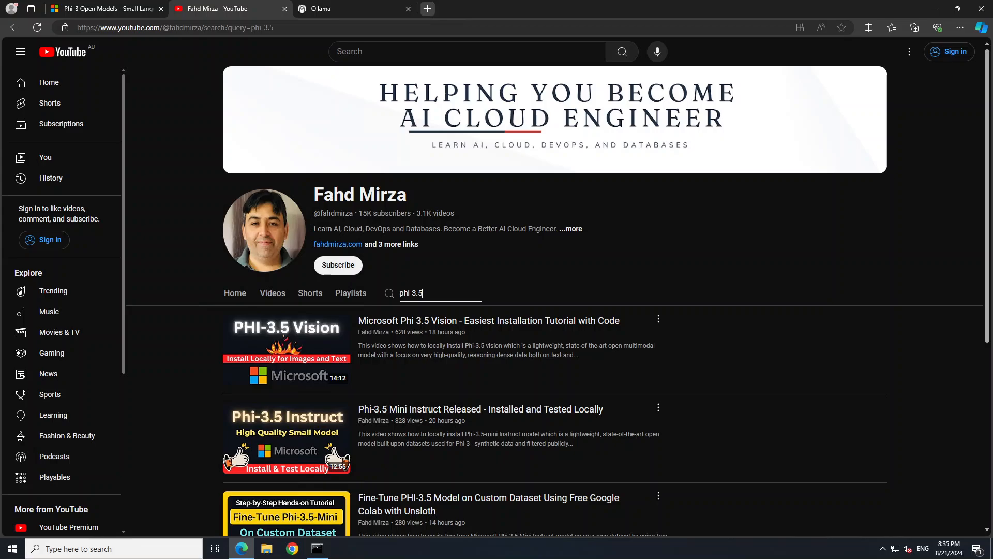
- Return to the Azure Phi-3 open models page from YouTube
{"action": "left_click", "coordinate": [105, 10]}
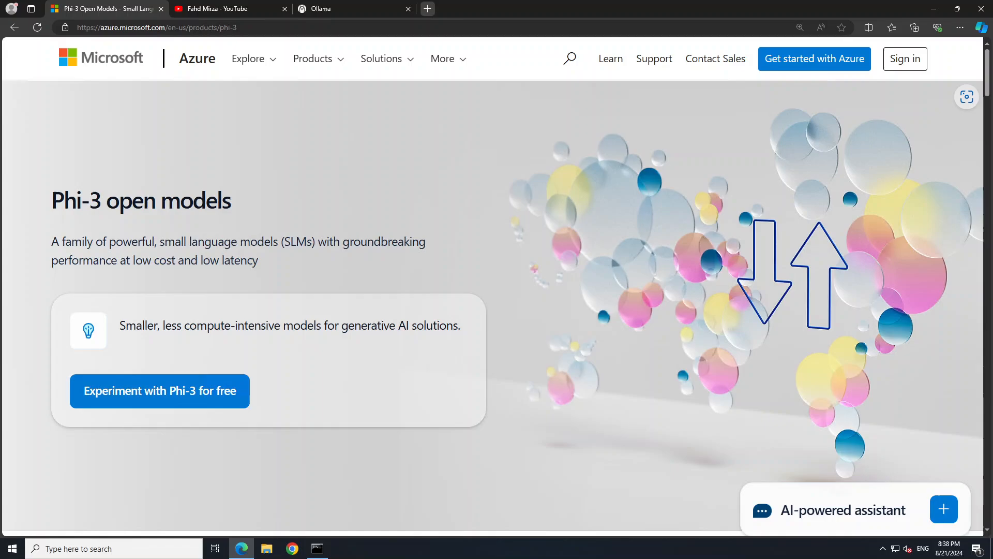
{"action": "left_click", "coordinate": [329, 8]}
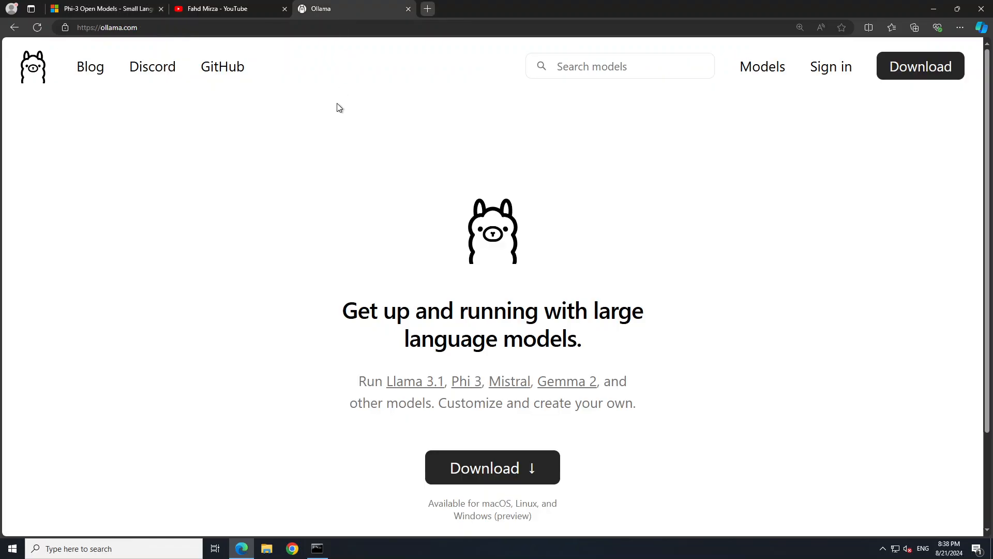
{"action": "mouse_move", "coordinate": [281, 156]}
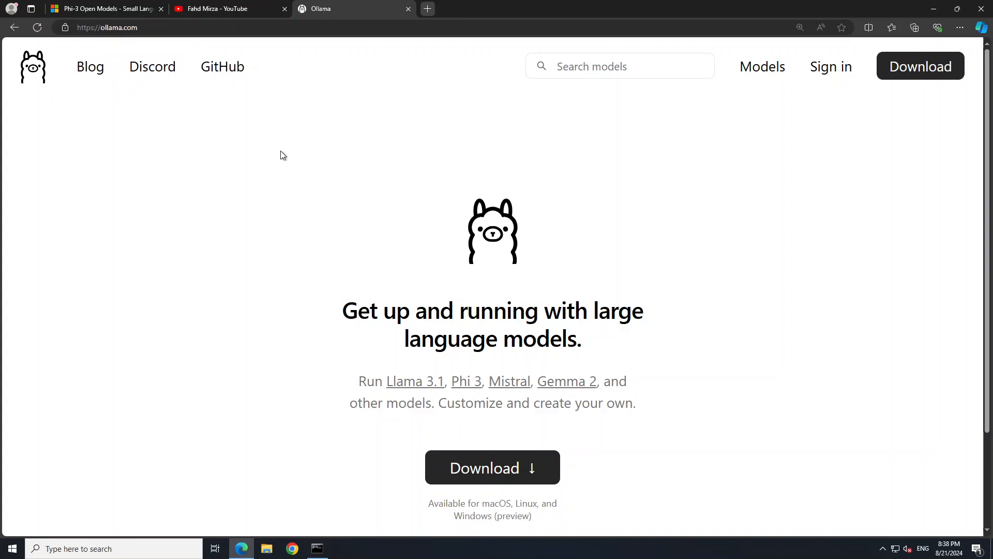
{"action": "mouse_move", "coordinate": [279, 156]}
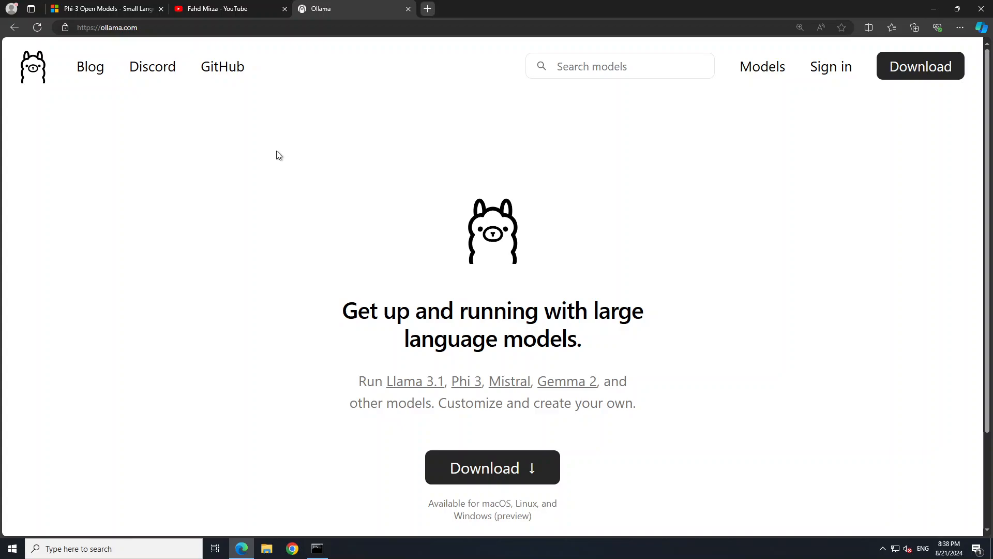
{"action": "mouse_move", "coordinate": [285, 173]}
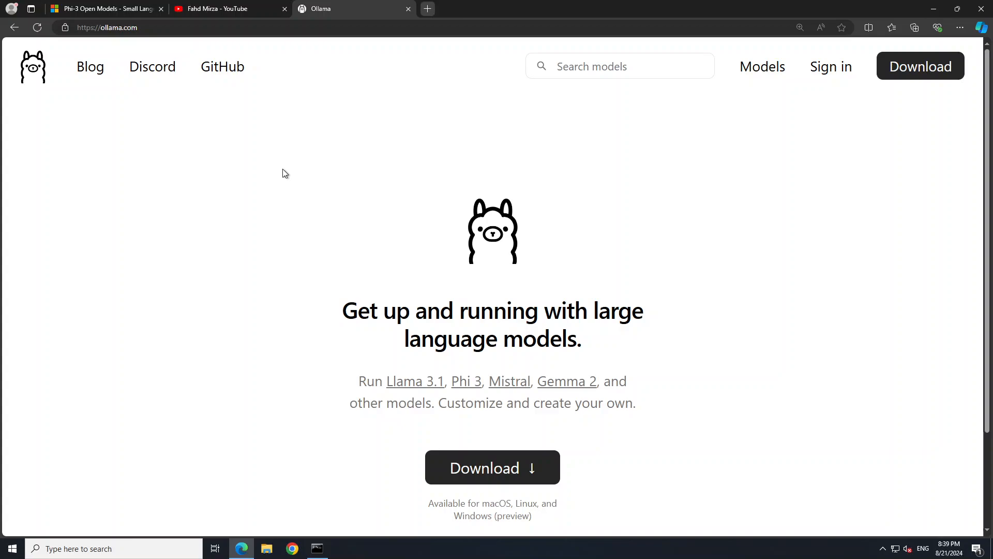
{"action": "mouse_move", "coordinate": [492, 468]}
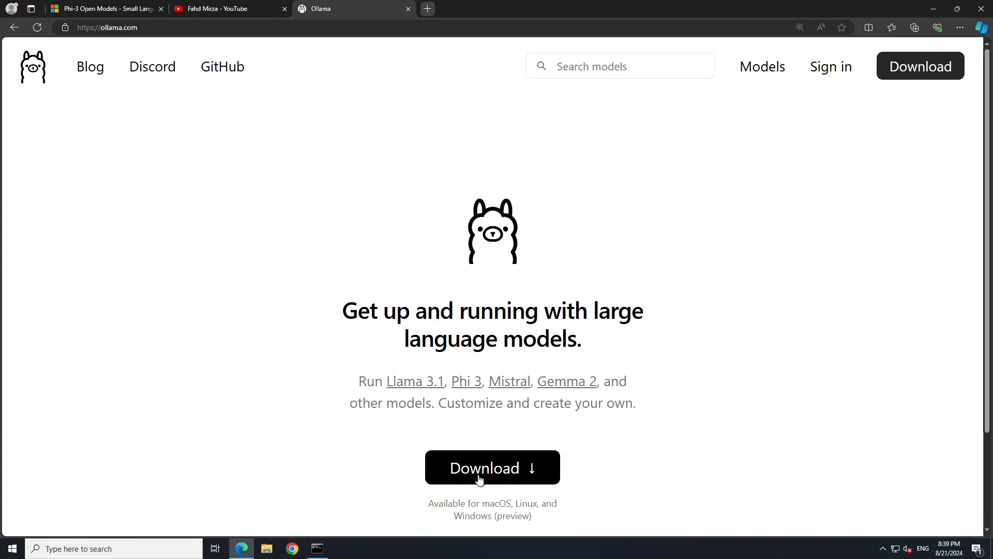
- Go to Ollama's download page offering the Windows preview installer
{"action": "left_click", "coordinate": [493, 468]}
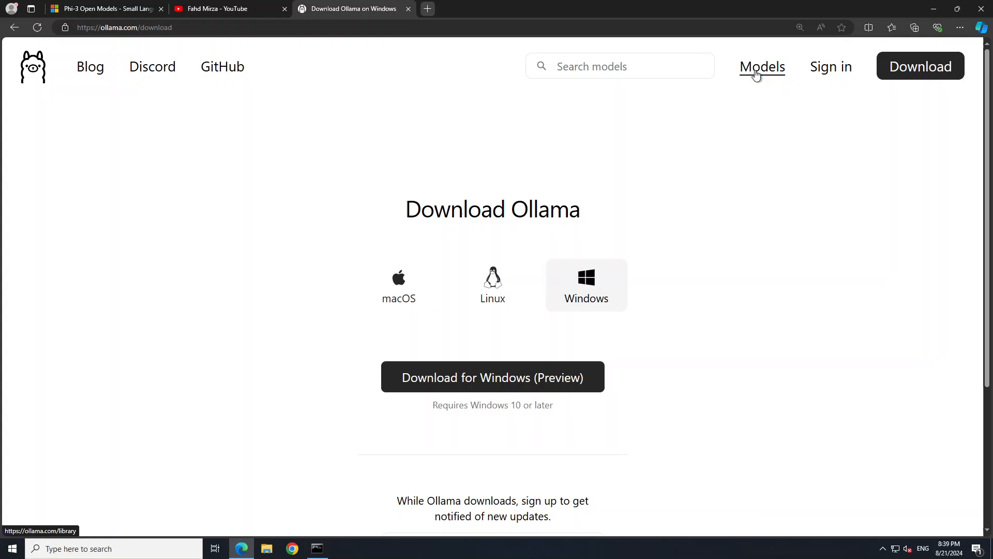
- Filter the Ollama model library by the name 'phi' to find phi3.5
{"action": "left_click", "coordinate": [763, 66]}
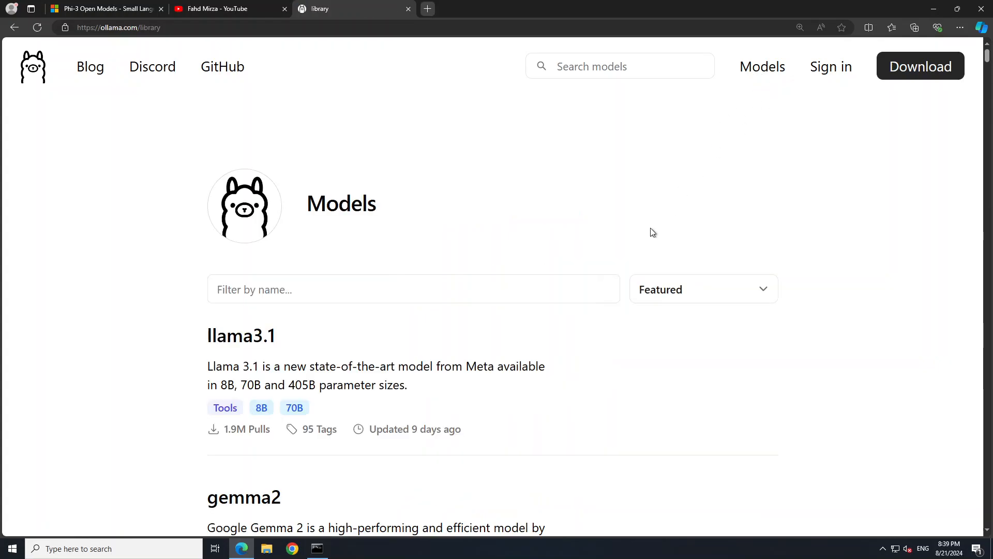
{"action": "left_click", "coordinate": [413, 289]}
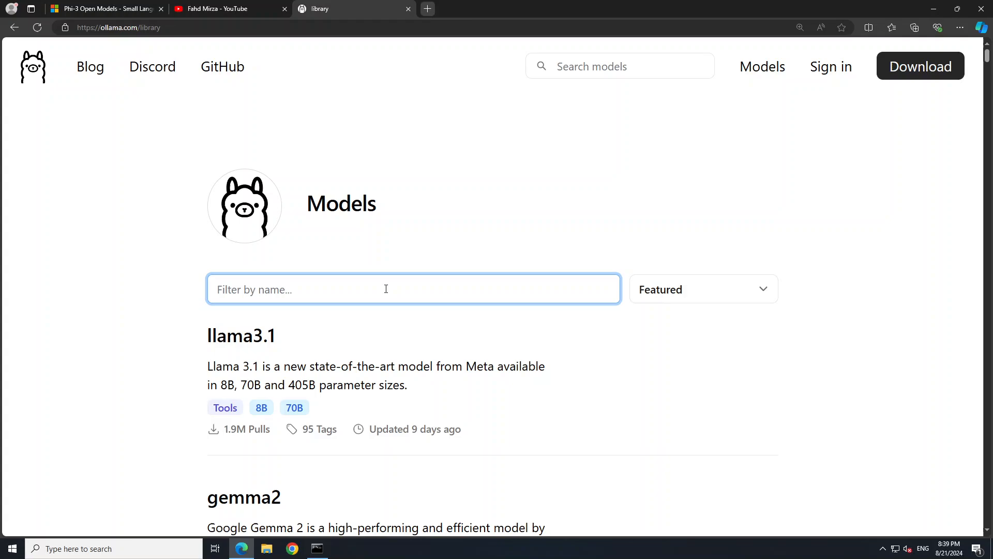
{"action": "type", "text": "phi"}
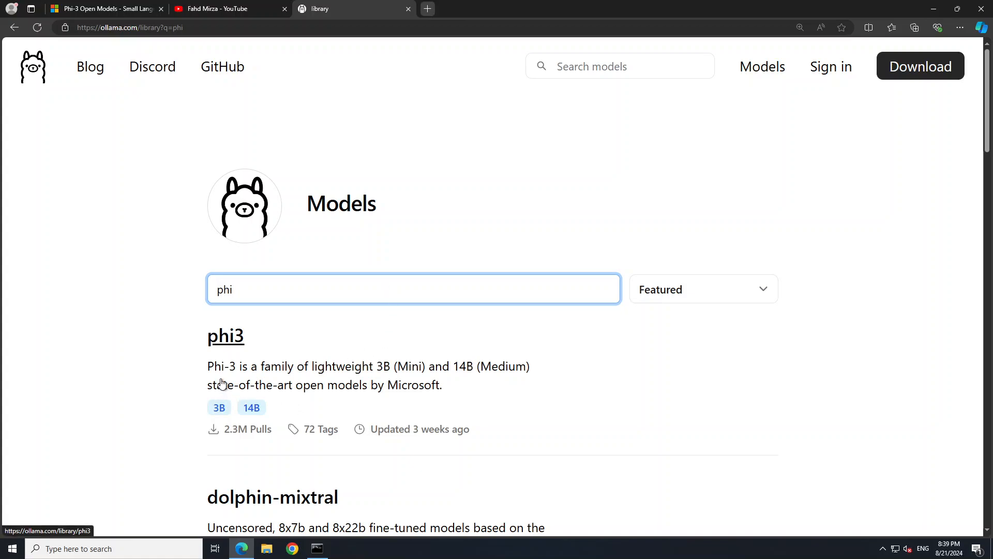
{"action": "mouse_move", "coordinate": [325, 397]}
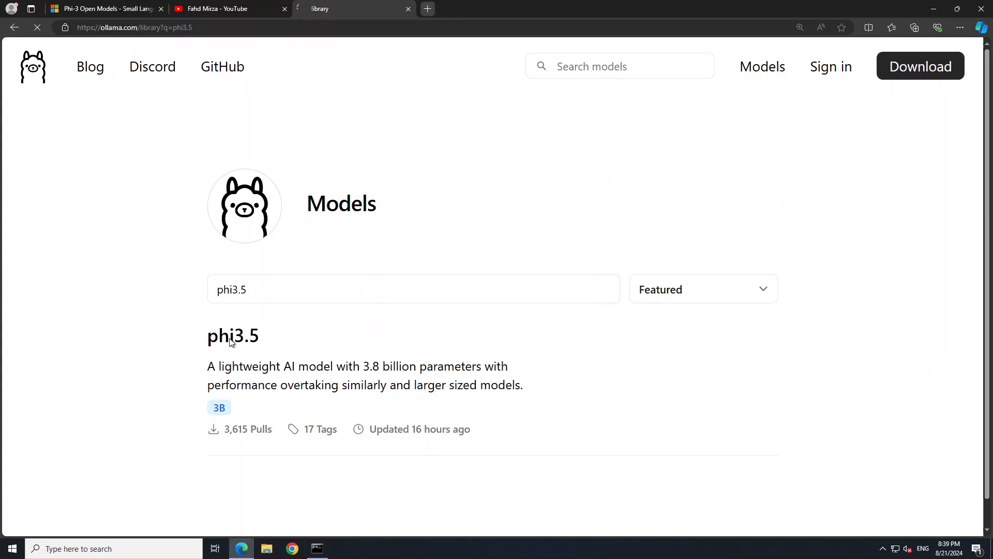
- View the phi3.5 model's readme and copy its 'ollama run phi3.5' command
{"action": "left_click", "coordinate": [233, 335]}
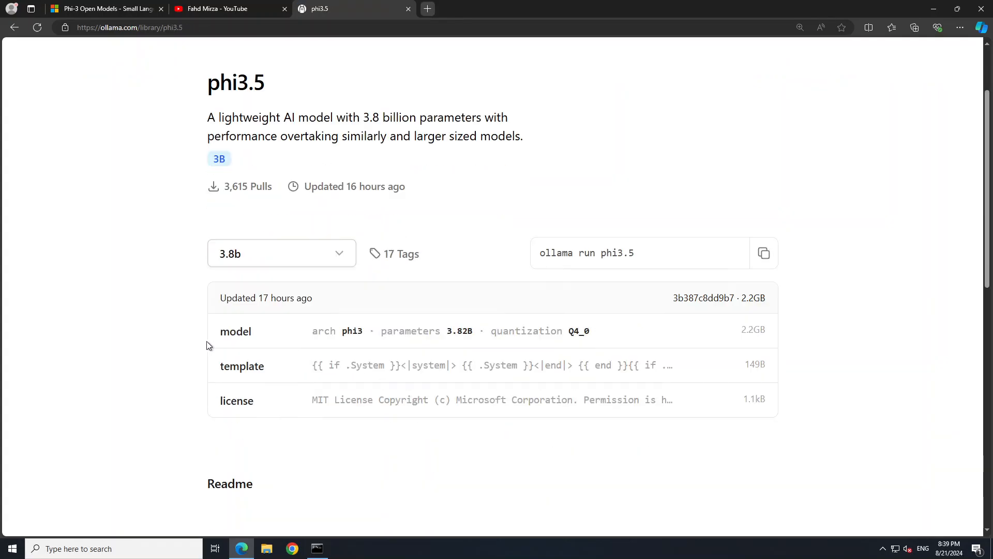
{"action": "scroll", "scroll_direction": "down", "scroll_amount": 3}
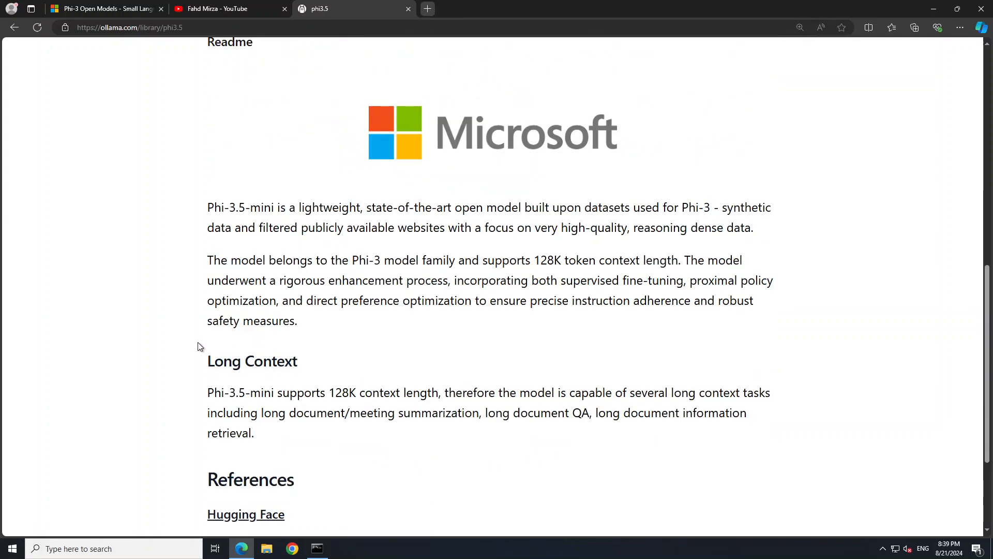
{"action": "scroll", "scroll_direction": "up", "scroll_amount": 3}
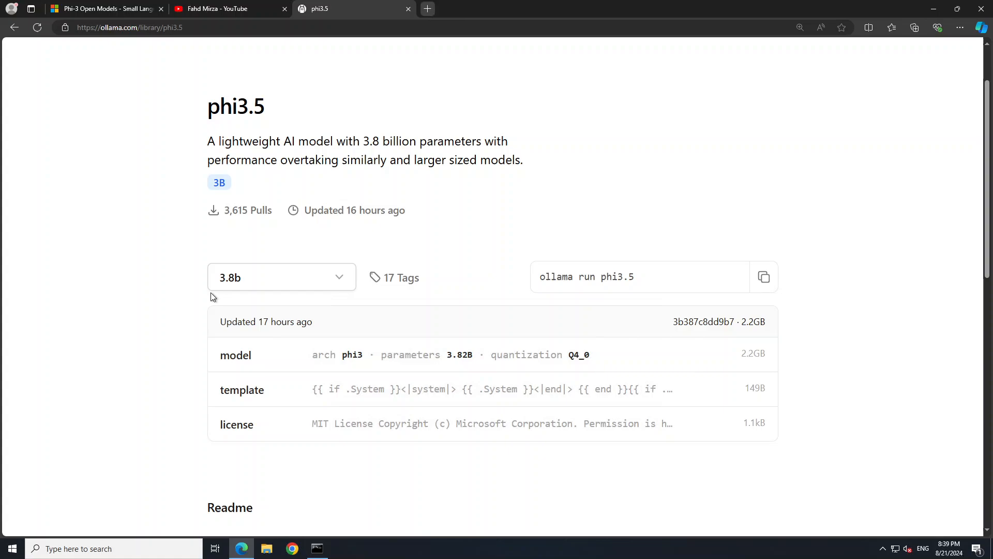
{"action": "mouse_move", "coordinate": [787, 288]}
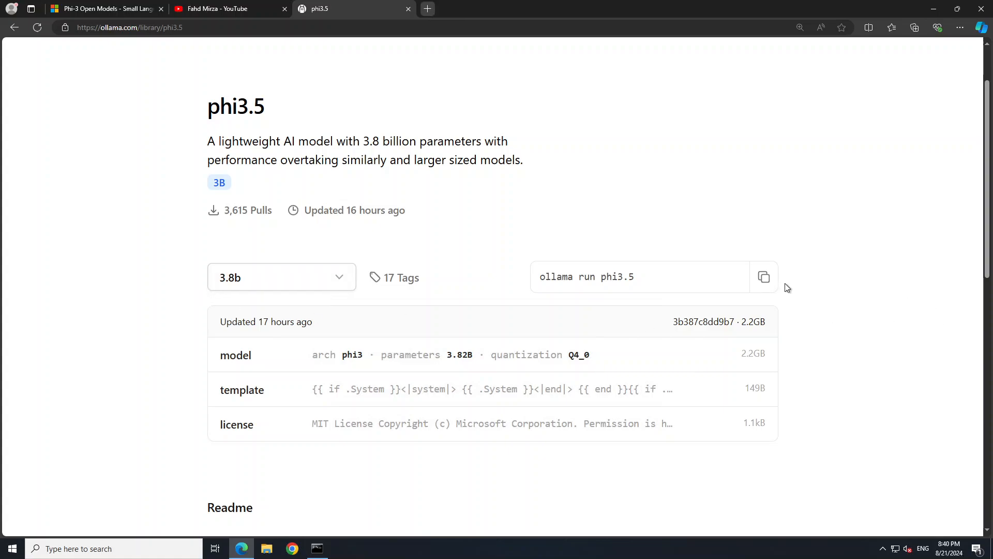
{"action": "left_click", "coordinate": [763, 277]}
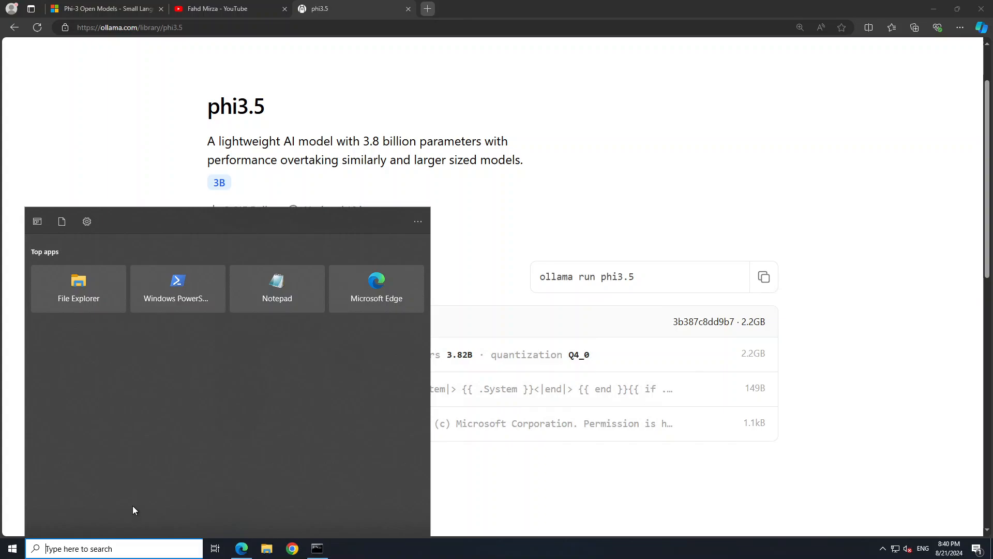
- Launch Command Prompt from the Start menu search for 'cmd'
{"action": "type", "text": "cmd"}
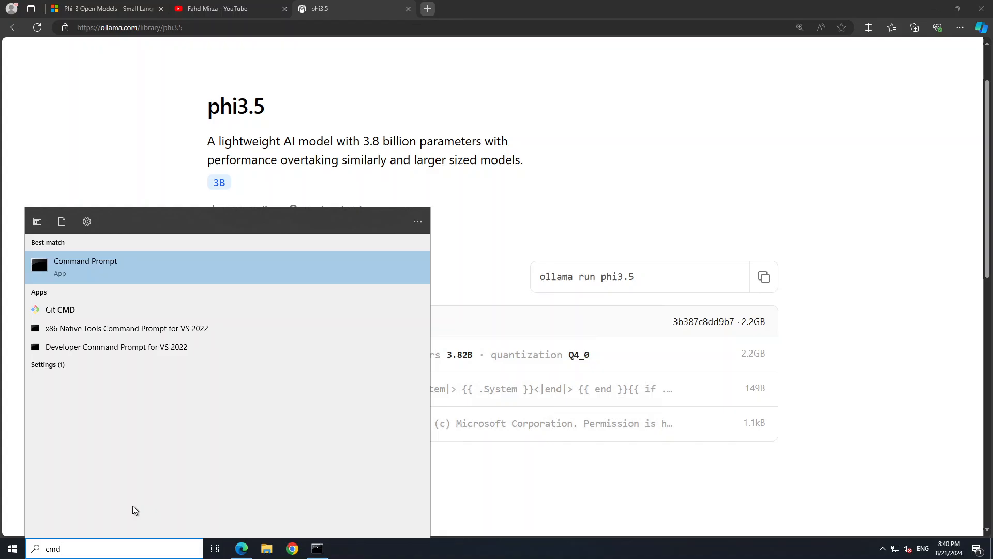
{"action": "mouse_move", "coordinate": [100, 279]}
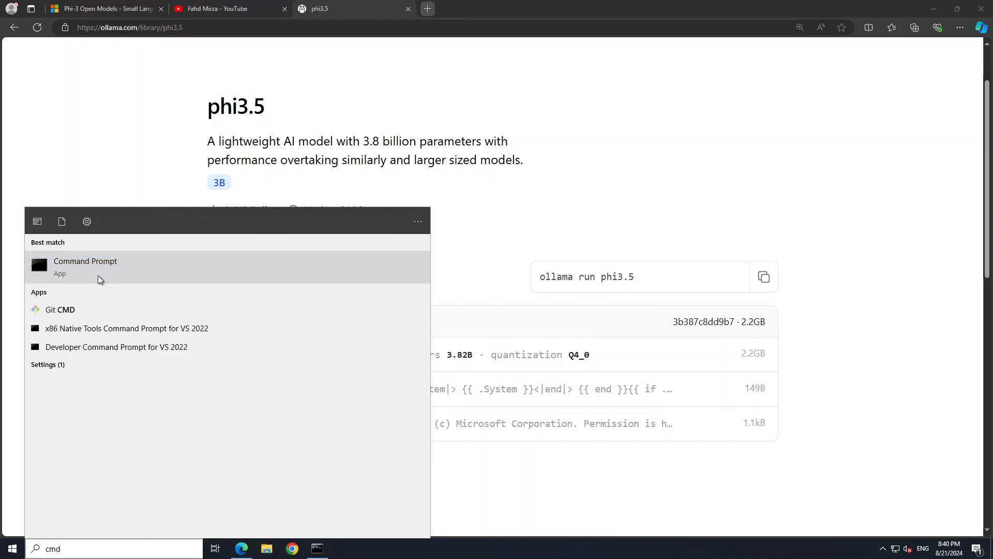
{"action": "left_click", "coordinate": [85, 266]}
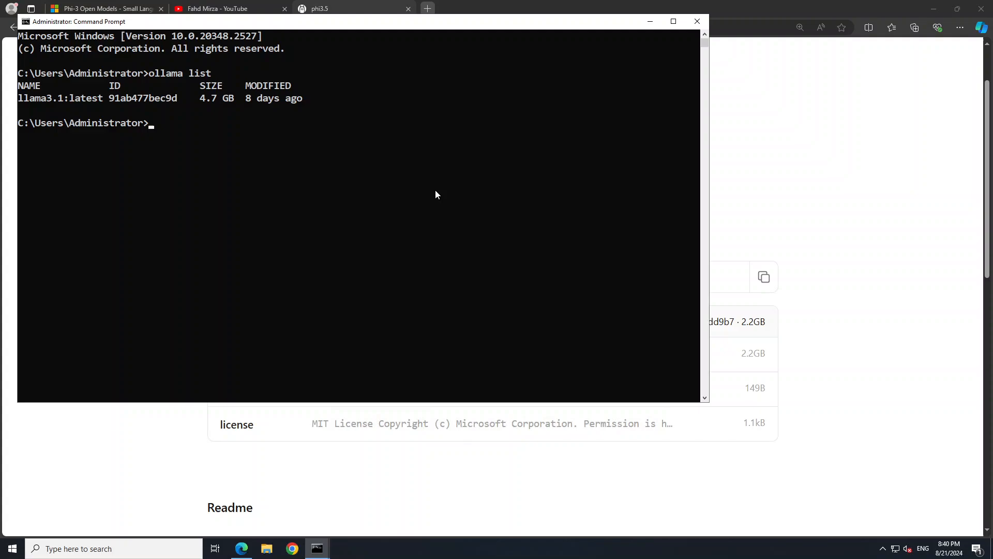
- Run 'ollama run phi3.5' to pull the model and reach its chat prompt
{"action": "type", "text": "ollama run phi3.5"}
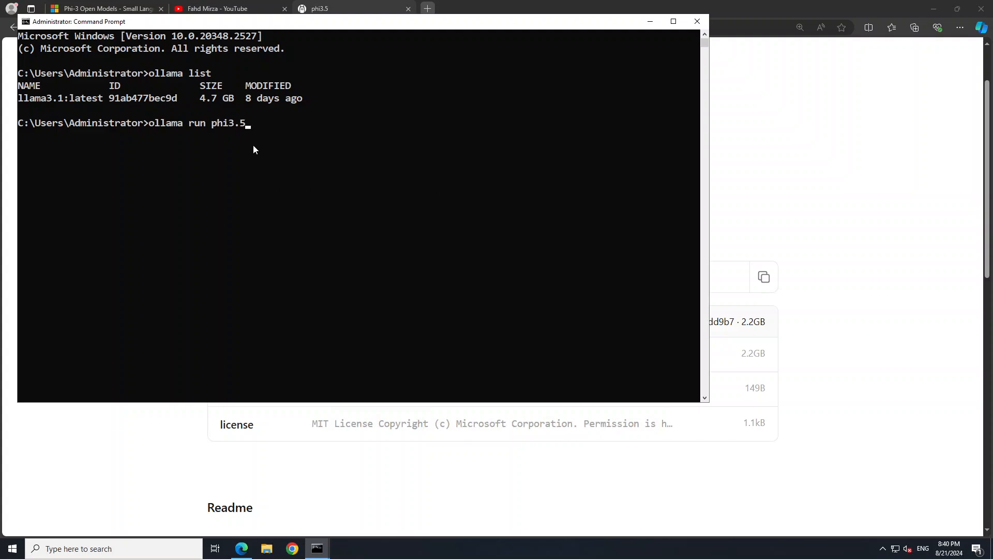
{"action": "mouse_move", "coordinate": [423, 151]}
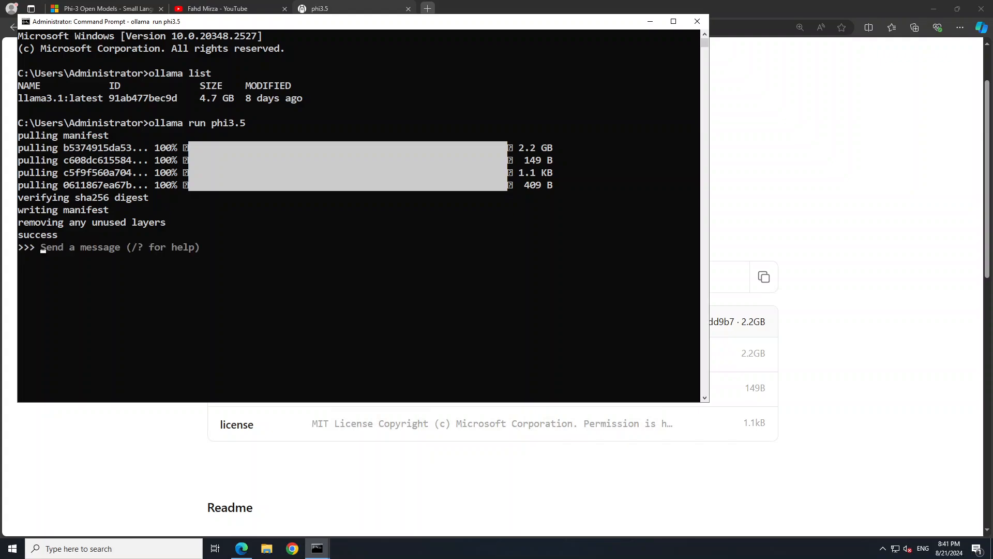
{"action": "left_click", "coordinate": [158, 260]}
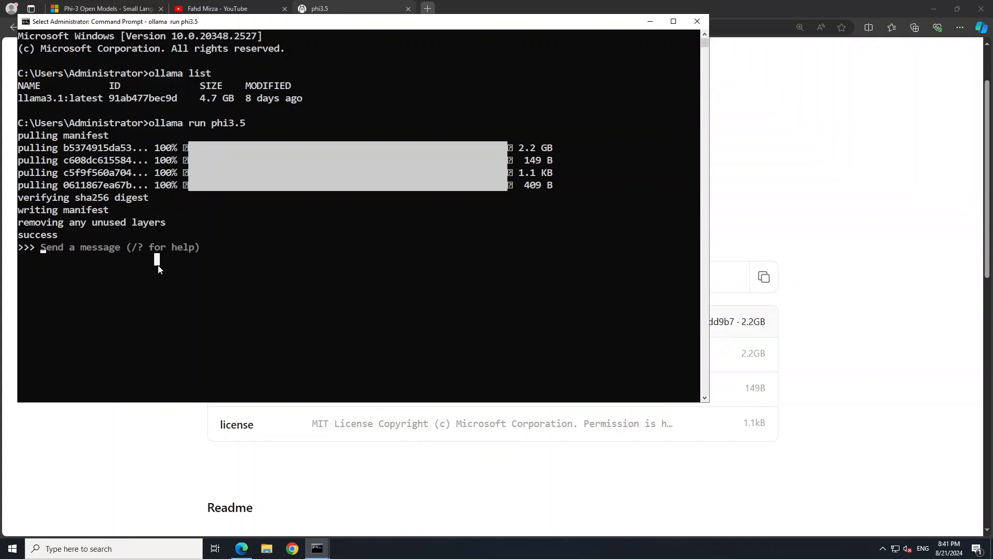
{"action": "mouse_move", "coordinate": [239, 326]}
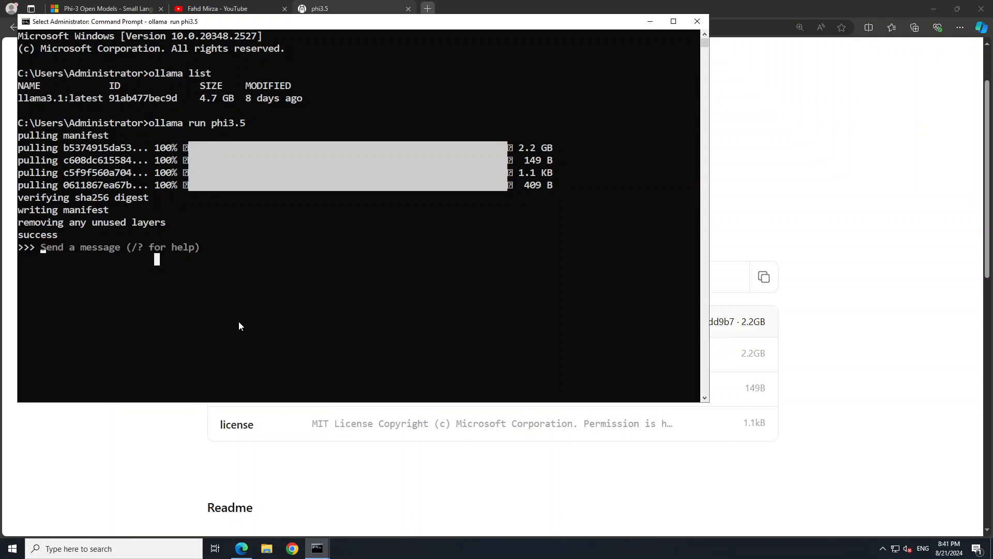
- Ask phi3.5 'who are you and who trained you' and select part of its Microsoft answer
{"action": "type", "text": "who are you and who trained you"}
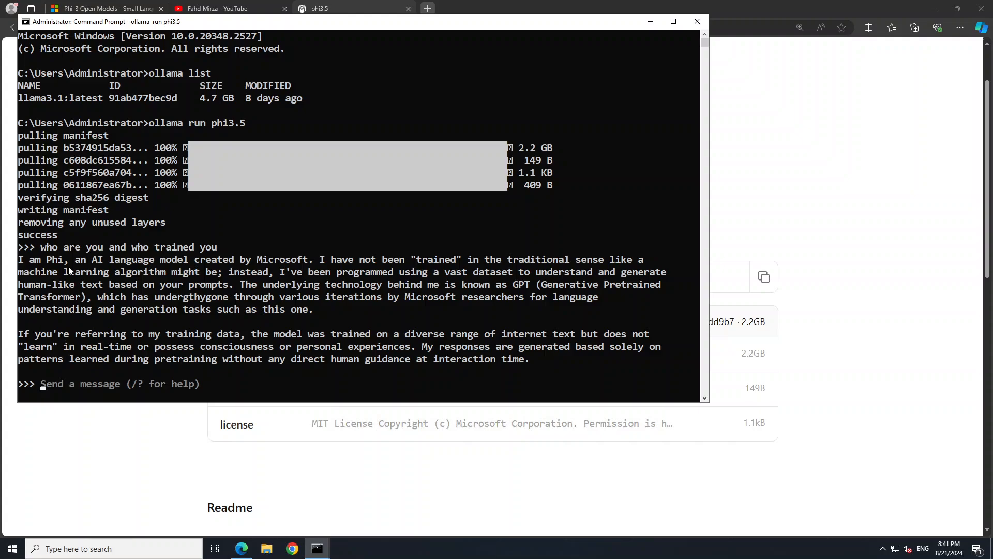
{"action": "mouse_move", "coordinate": [220, 275]}
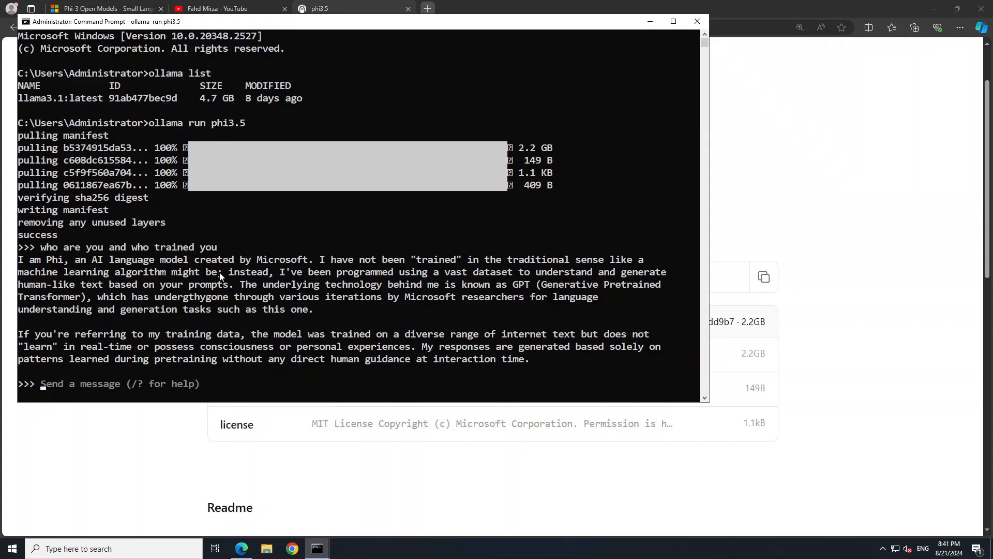
{"action": "mouse_move", "coordinate": [512, 282]}
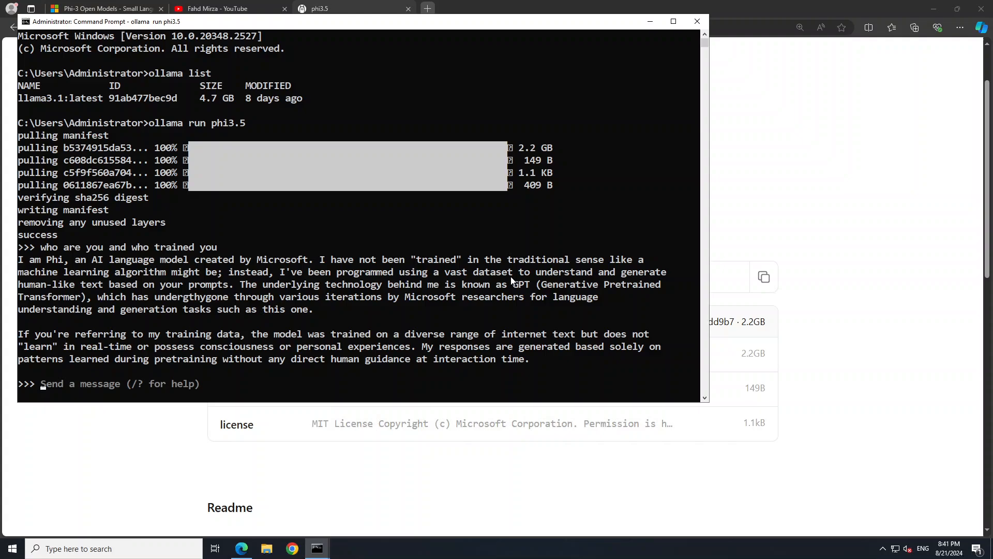
{"action": "left_click_drag", "start_coordinate": [218, 272], "coordinate": [396, 272]}
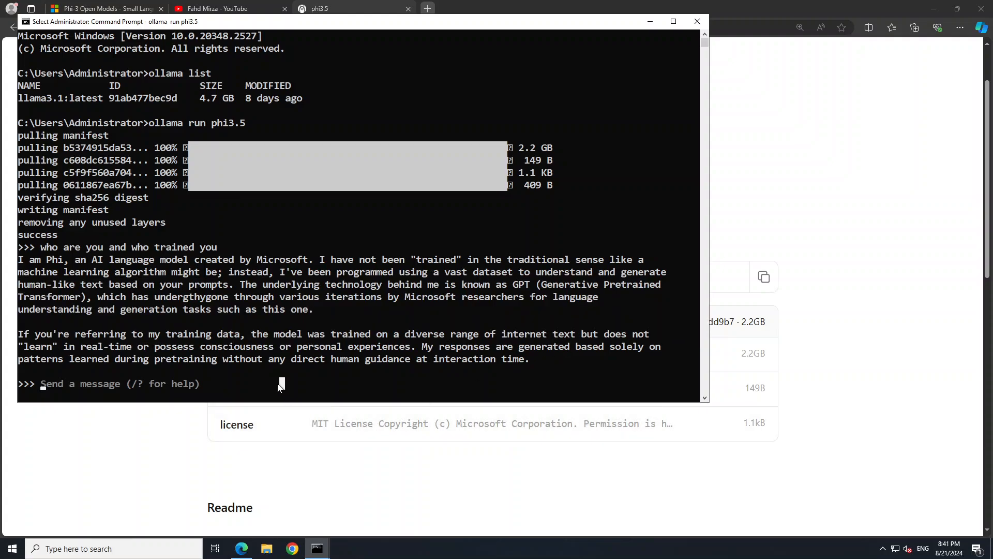
- Ask phi3.5 'which one should I aim for: happiness or contentment'
{"action": "type", "text": "what is"}
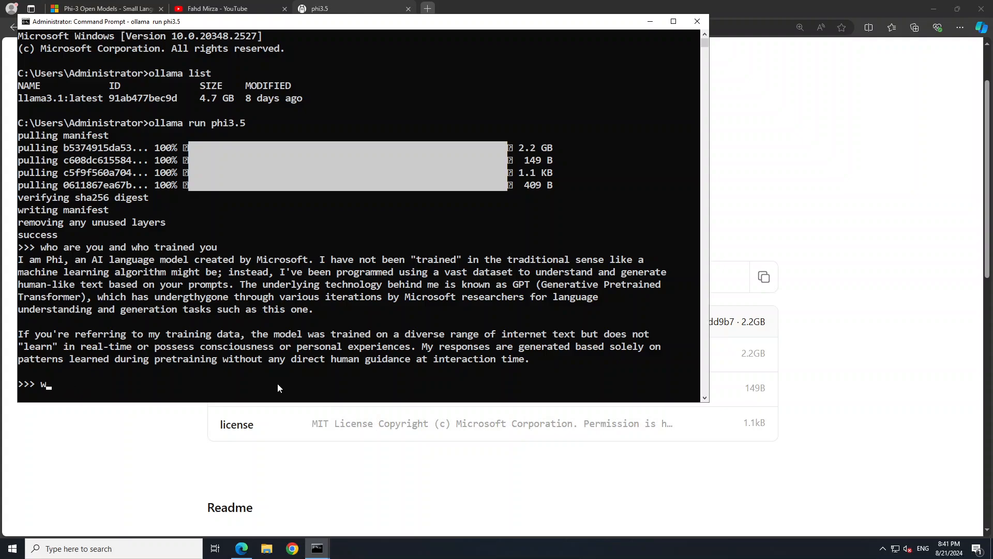
{"action": "type", "text": "hich one should I aim for:"}
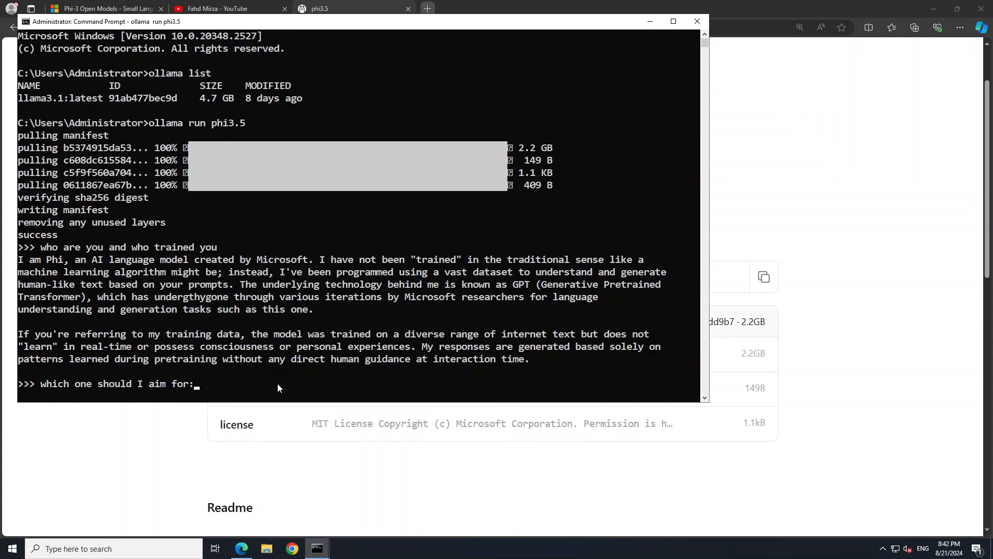
{"action": "type", "text": "happiness or c"}
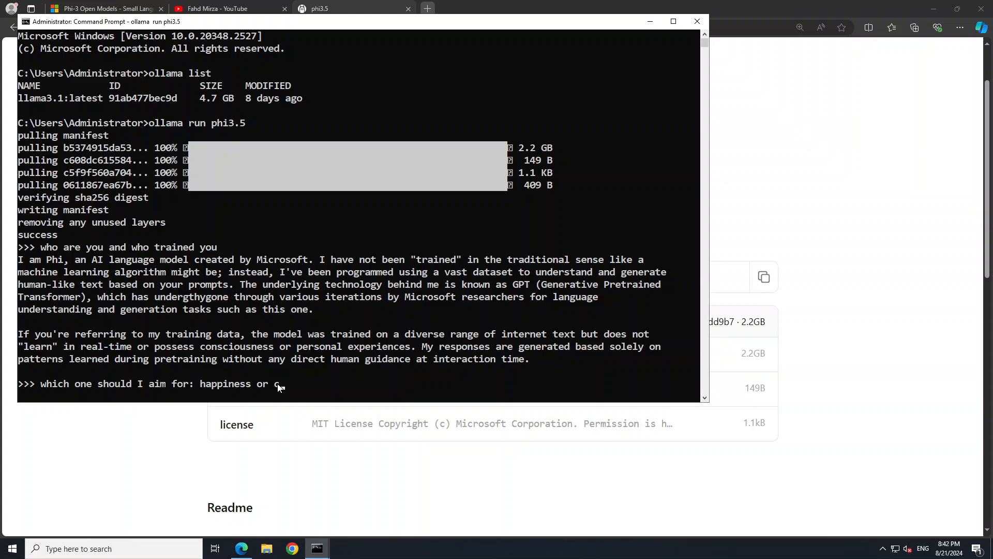
{"action": "type", "text": "onten"}
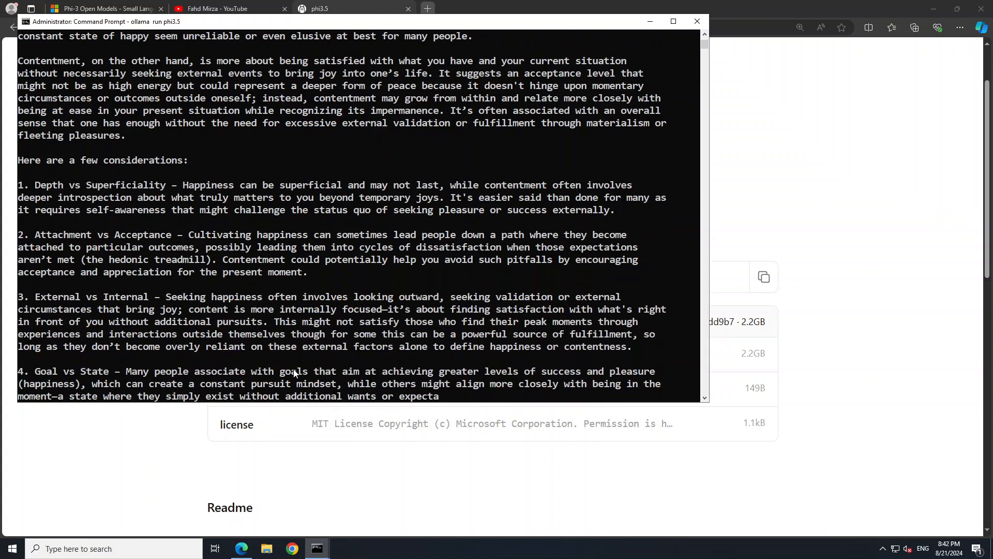
- Scroll through phi3.5's five happiness-versus-contentment considerations to its conclusion
{"action": "scroll", "scroll_direction": "down", "scroll_amount": 3}
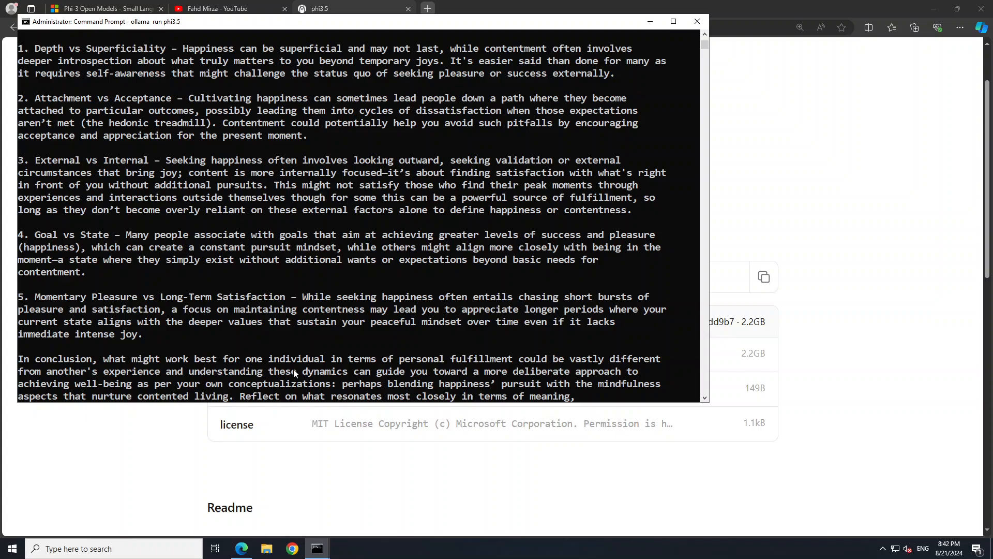
{"action": "scroll", "scroll_direction": "down", "scroll_amount": 3}
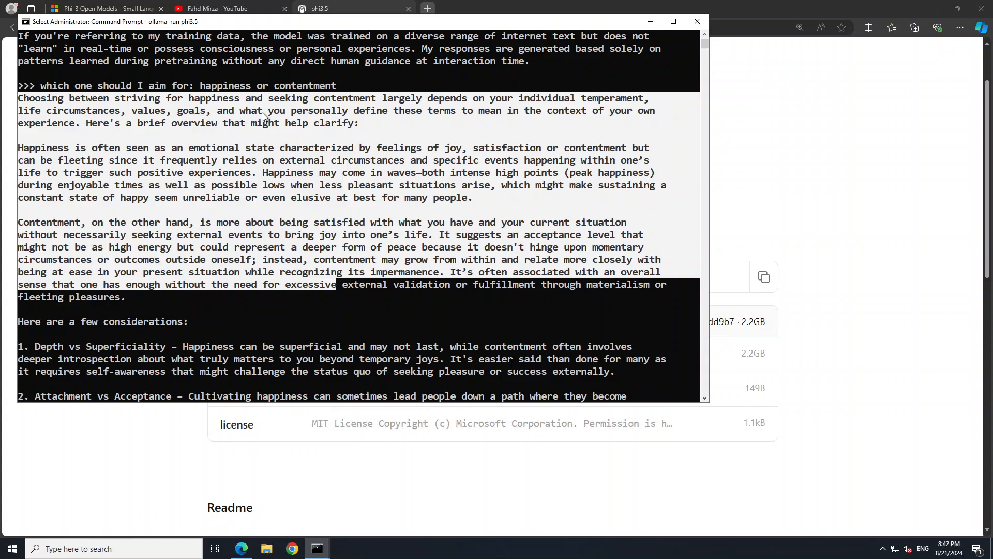
{"action": "mouse_move", "coordinate": [483, 112]}
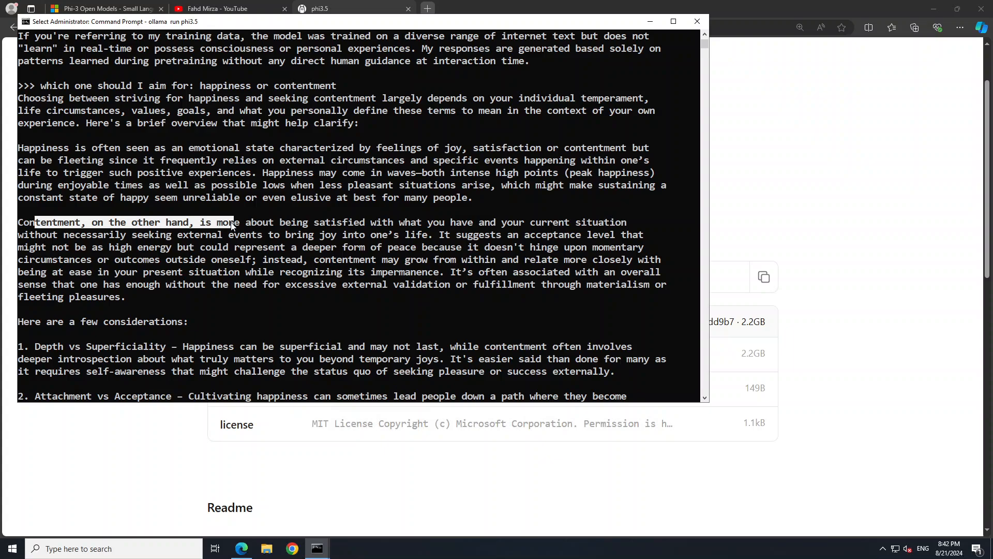
{"action": "scroll", "scroll_direction": "down", "scroll_amount": 3}
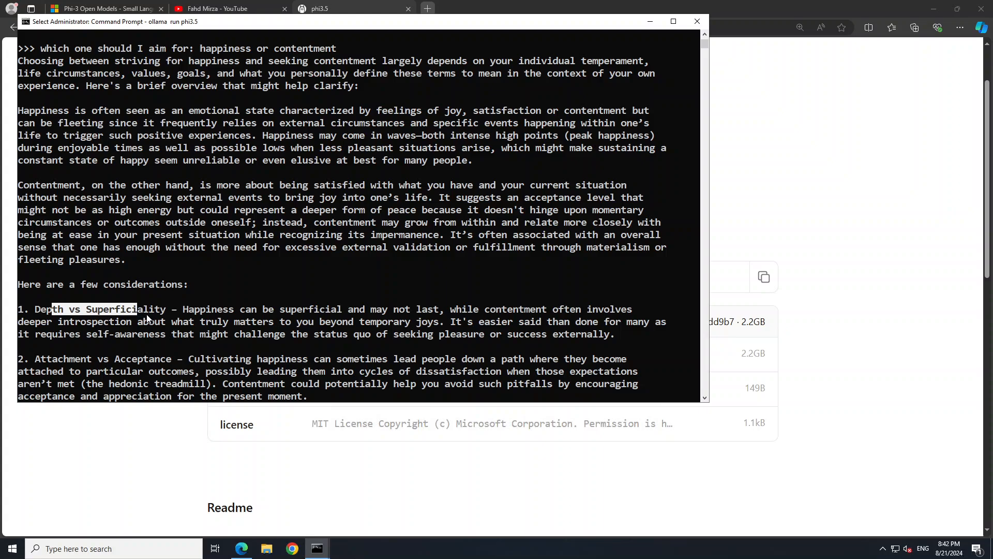
{"action": "scroll", "scroll_direction": "down", "scroll_amount": 3}
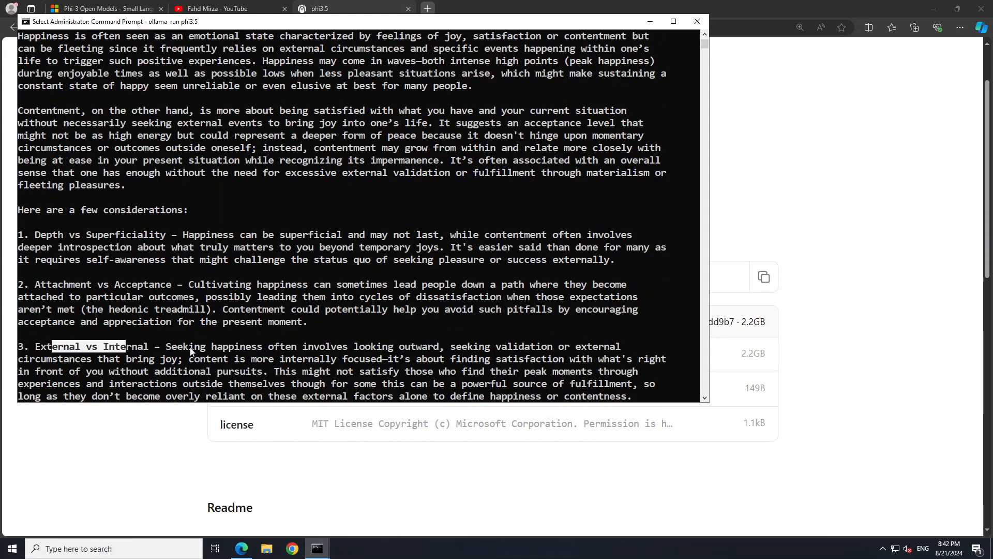
{"action": "scroll", "scroll_direction": "down", "scroll_amount": 3}
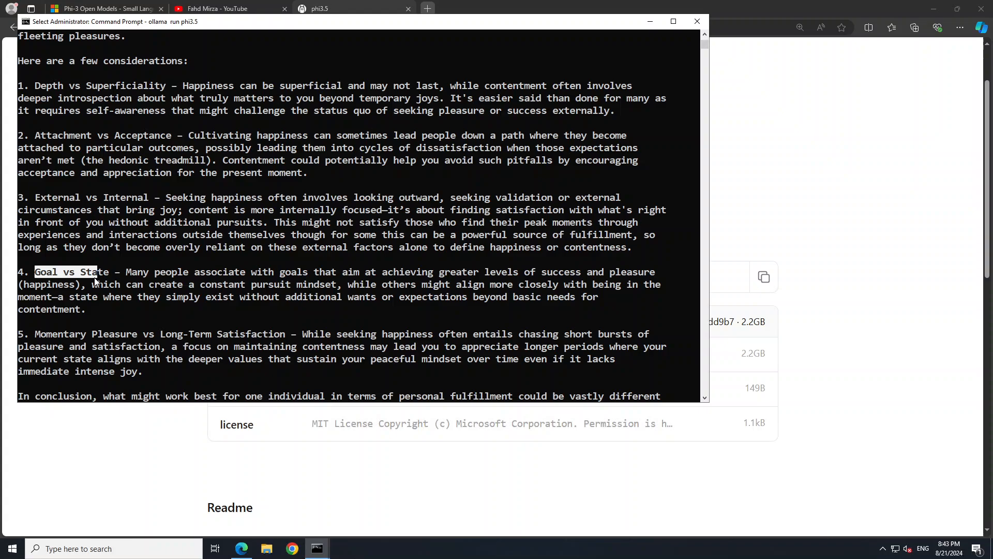
{"action": "scroll", "scroll_direction": "down", "scroll_amount": 3}
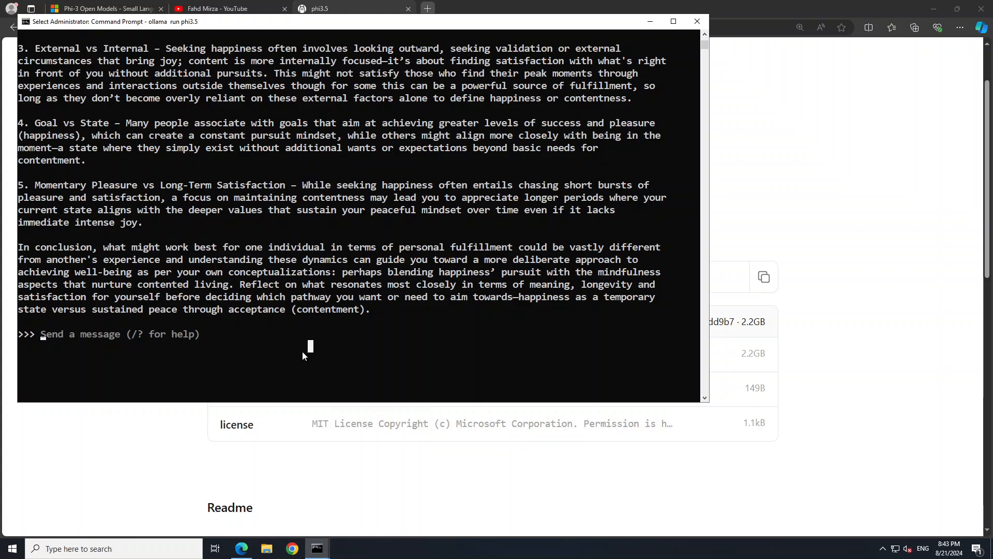
- Exit the phi3.5 chat with /bye, clear the screen, and list installed models showing phi3.5 beside llama3.1
{"action": "type", "text": "/bye"}
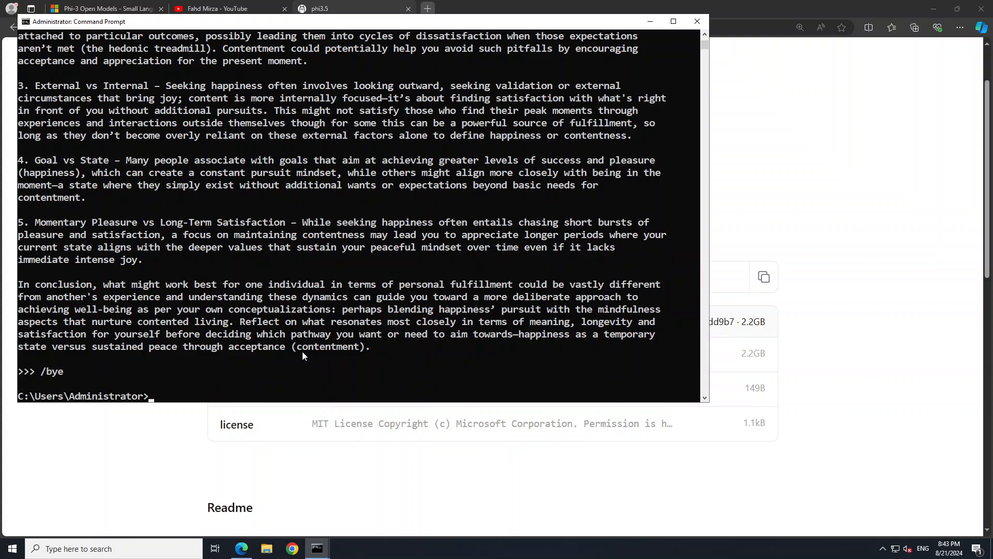
{"action": "type", "text": "cle"}
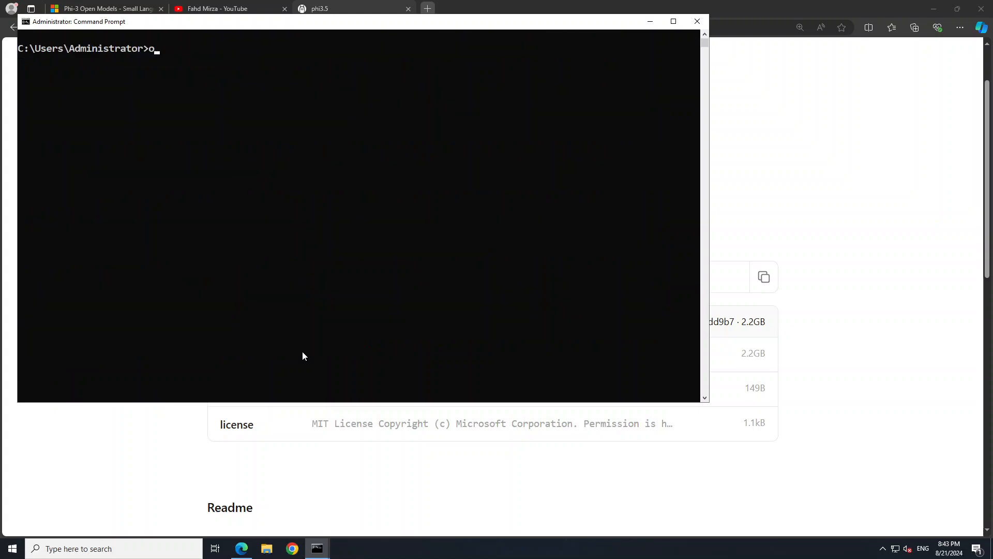
{"action": "type", "text": "llama list"}
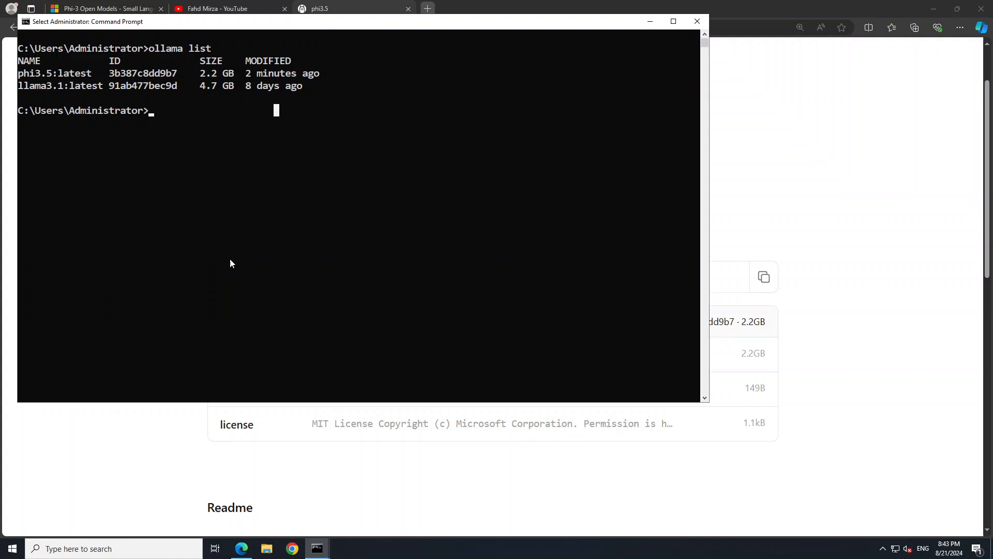
{"action": "mouse_move", "coordinate": [250, 244]}
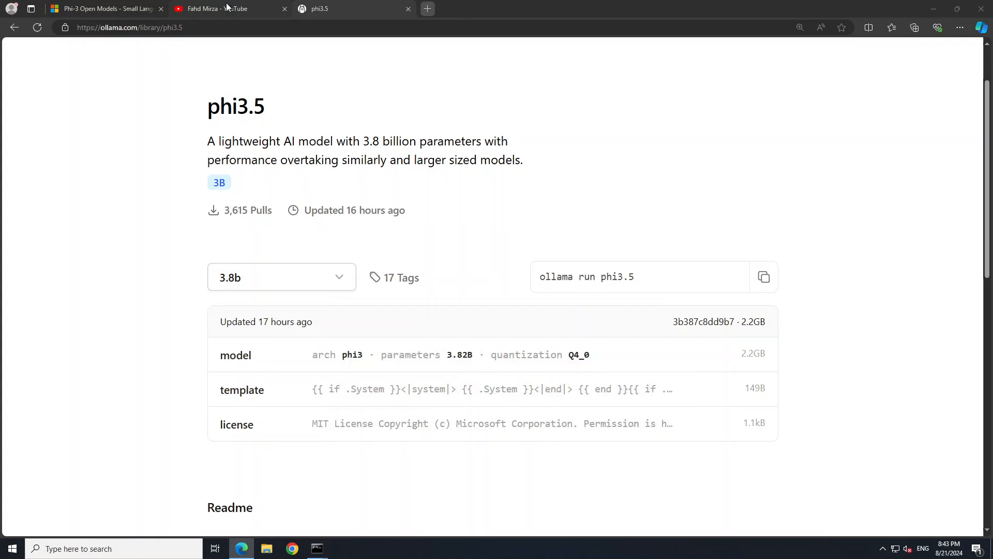
- Return to the YouTube tab and scroll the channel's phi-3.5 tutorial search results
{"action": "left_click", "coordinate": [228, 8]}
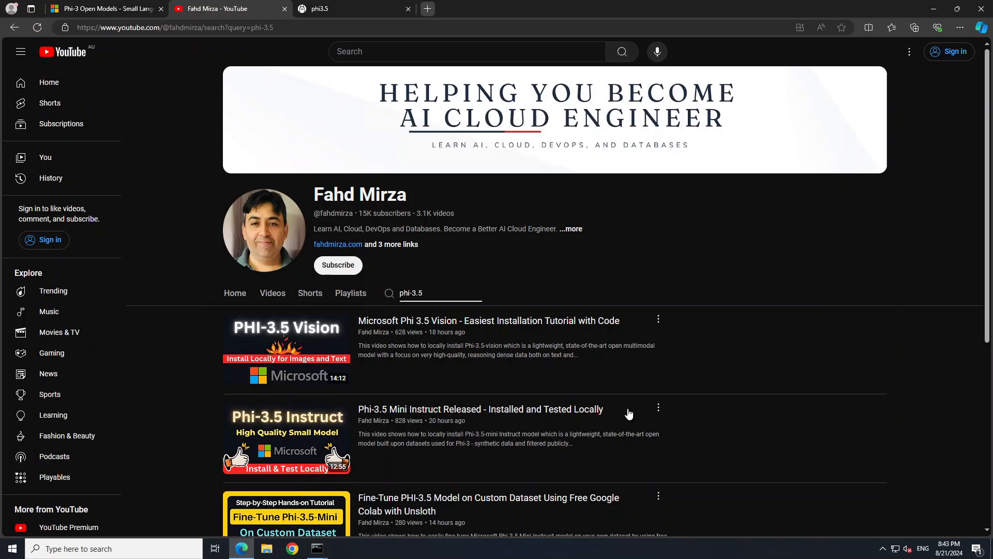
{"action": "scroll", "scroll_direction": "down", "scroll_amount": 3}
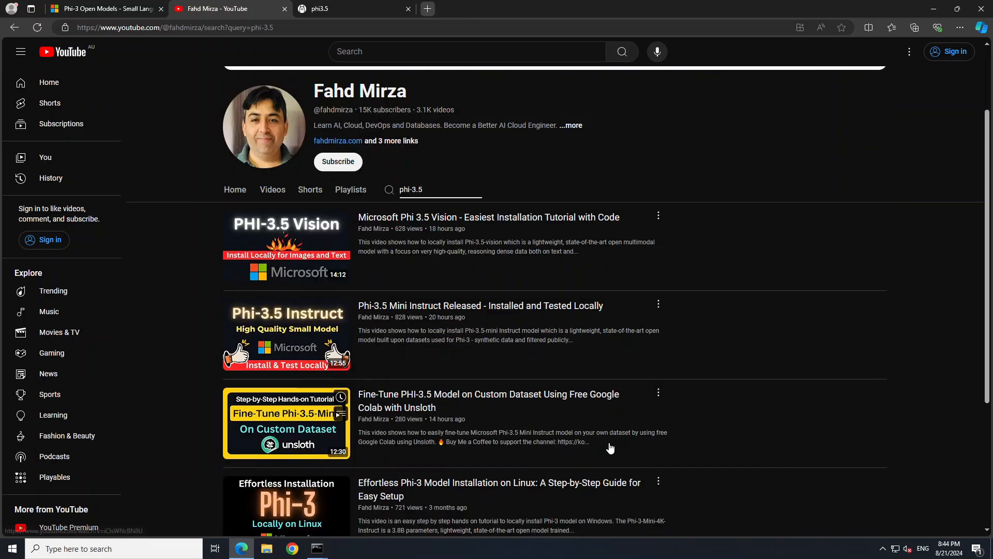
{"action": "mouse_move", "coordinate": [789, 272]}
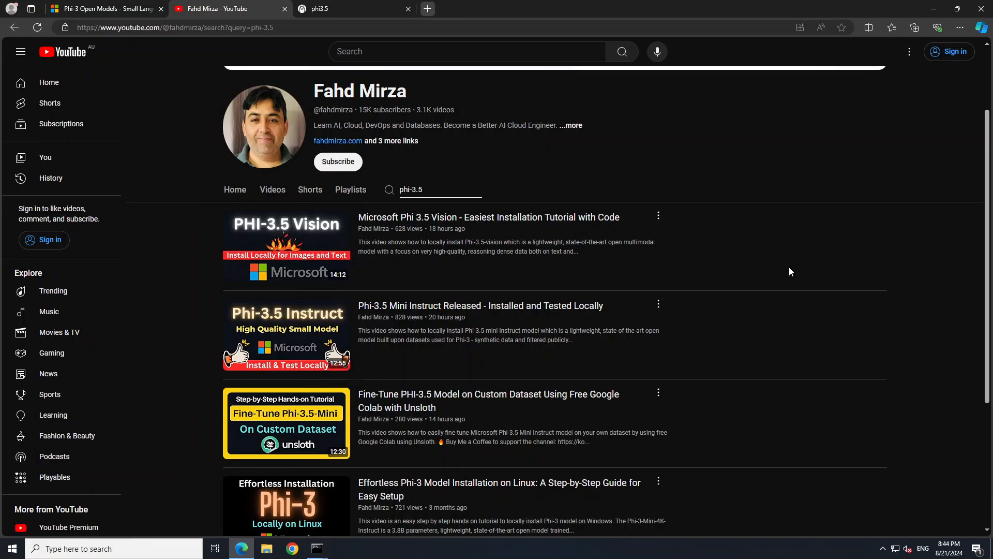